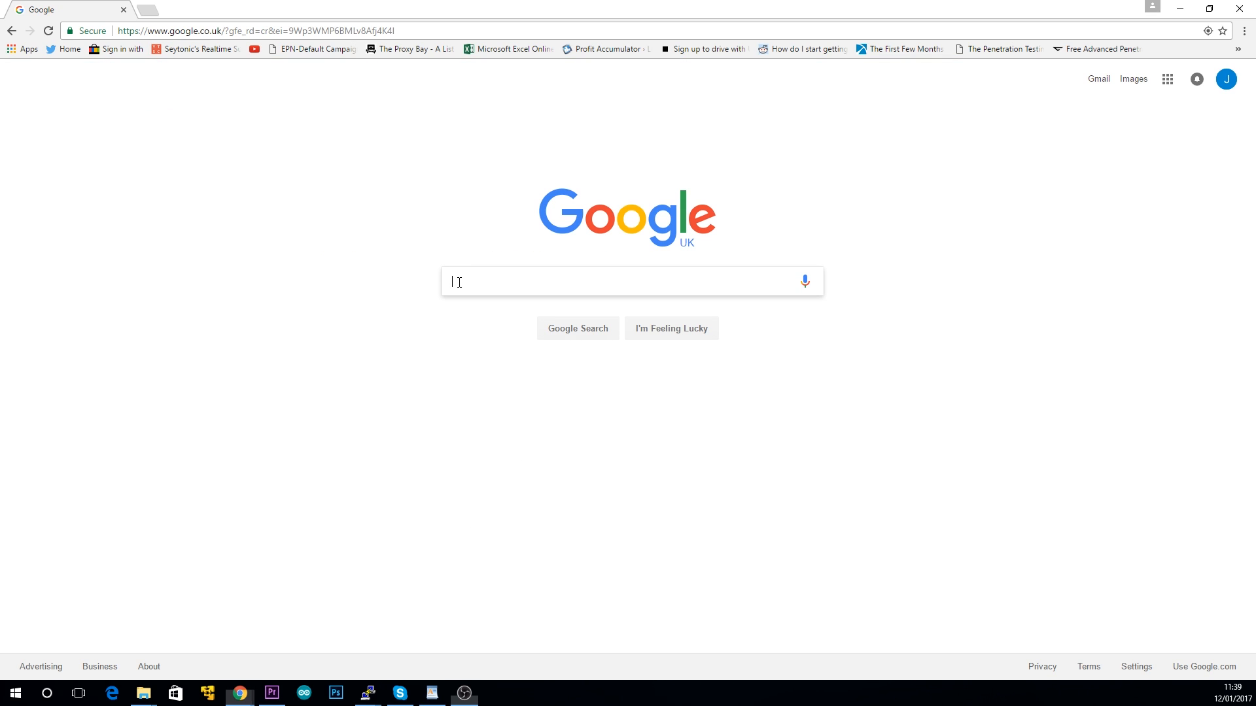
# Step: Search Google for 'arduino led tutorial'
pyautogui.write('arduino led tutorial')
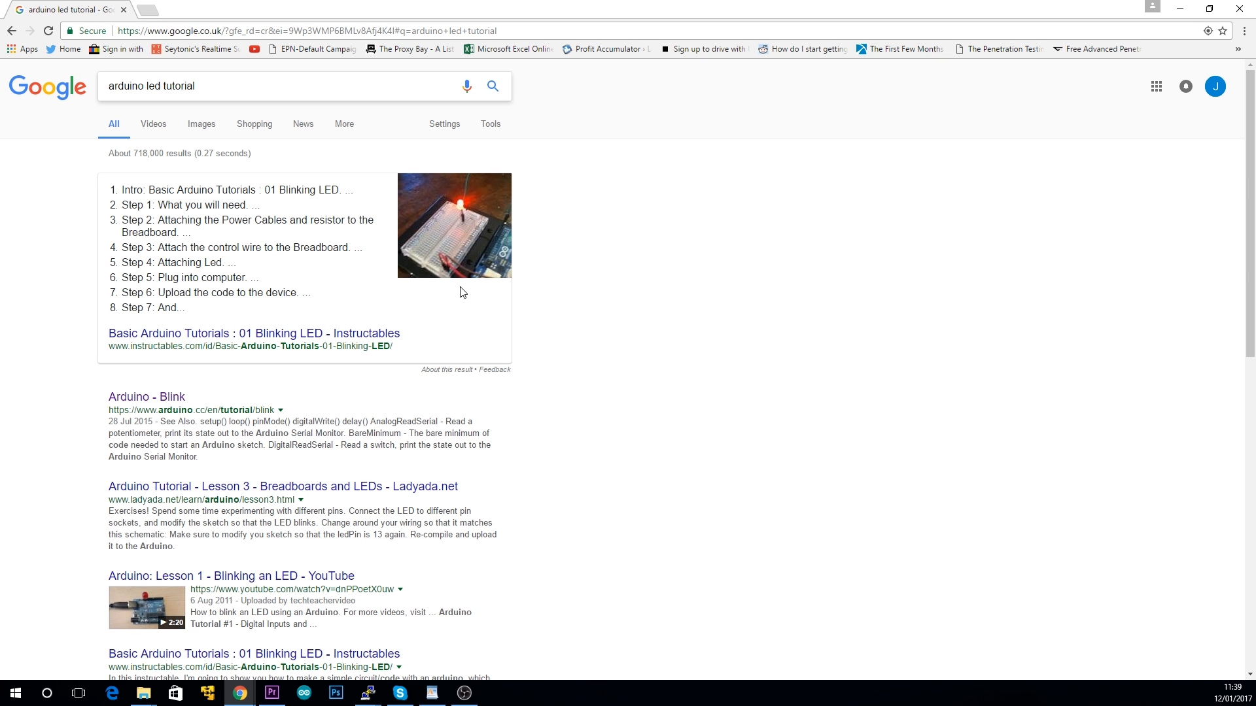
pyautogui.moveTo(146, 396)
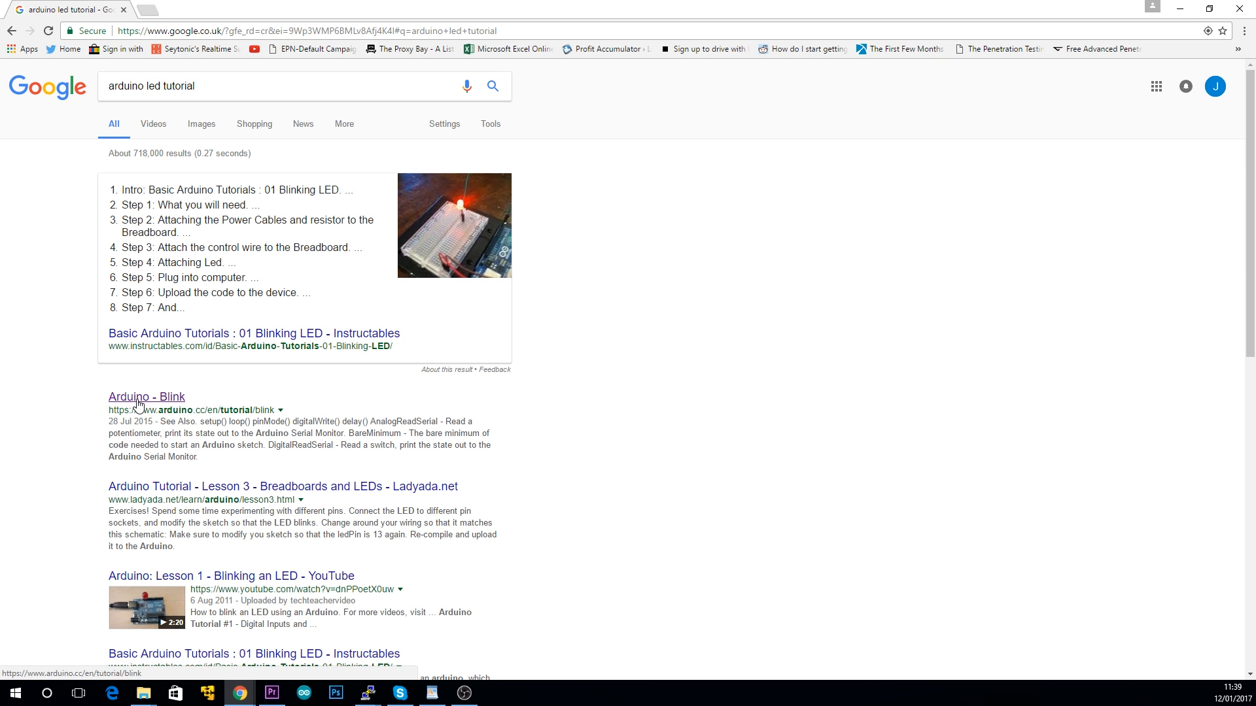
# Step: Open the 'Arduino - Blink' result and scroll down to its example code
pyautogui.click(147, 397)
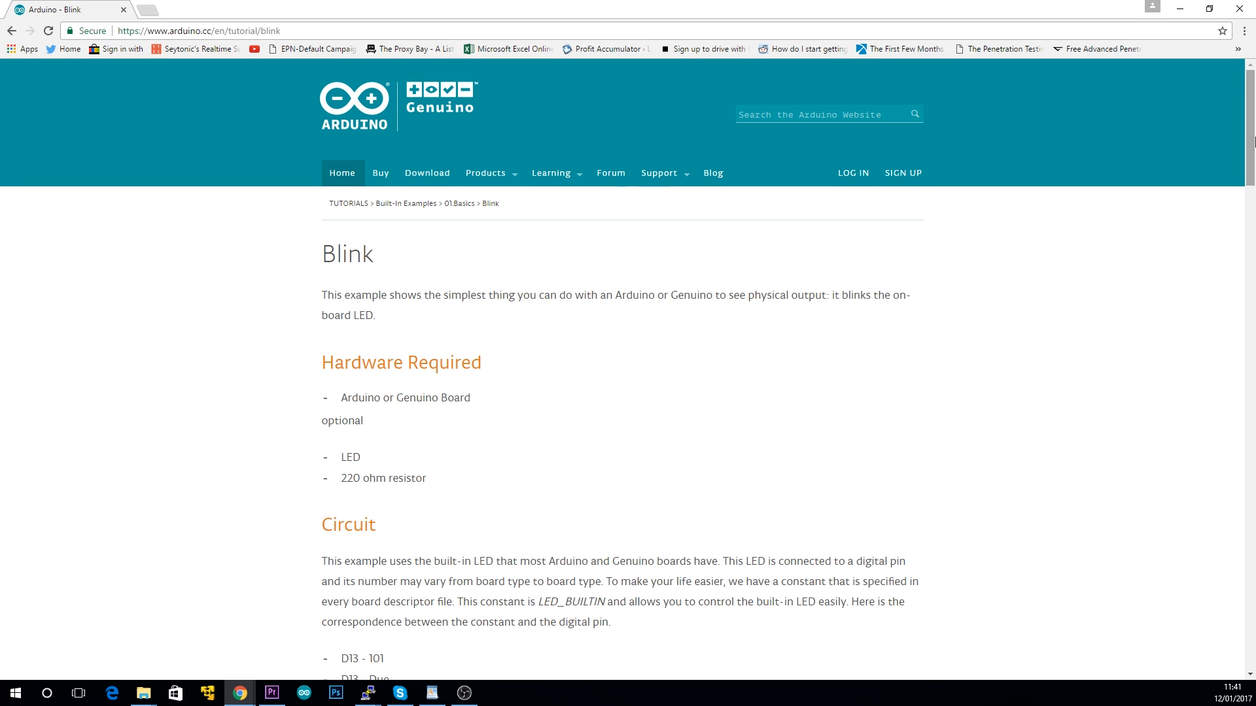
pyautogui.scroll(-3)
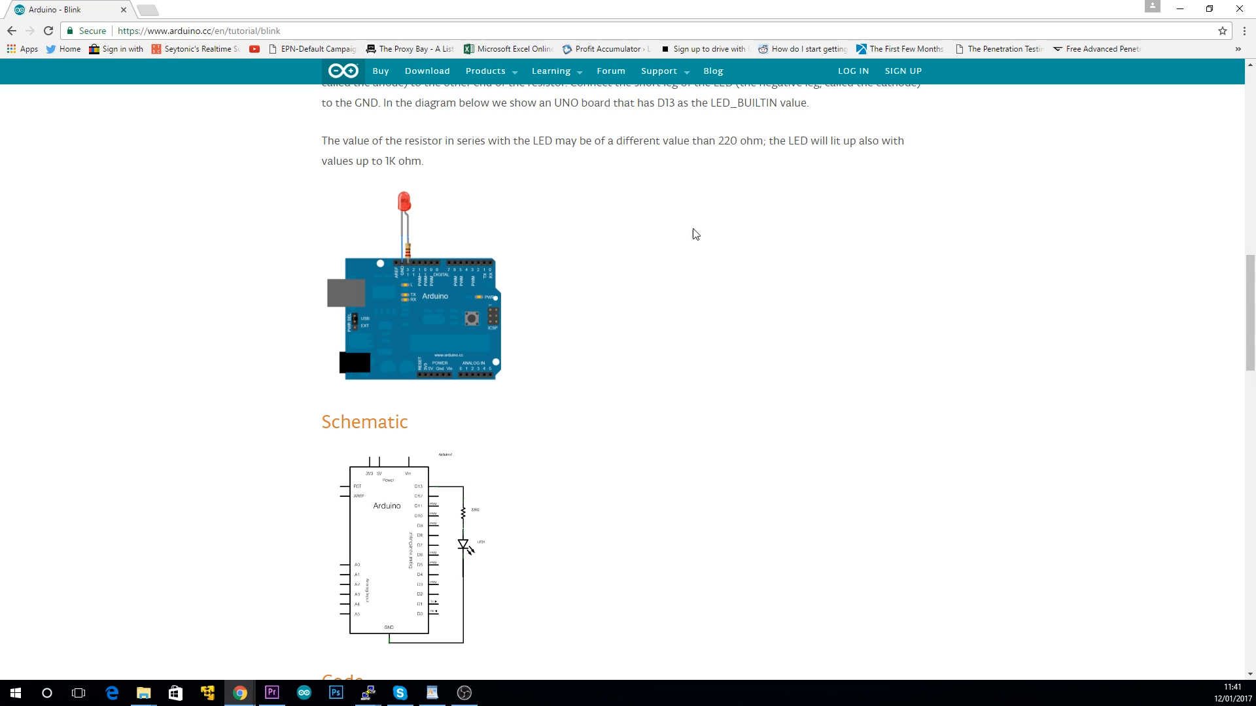
pyautogui.scroll(-3)
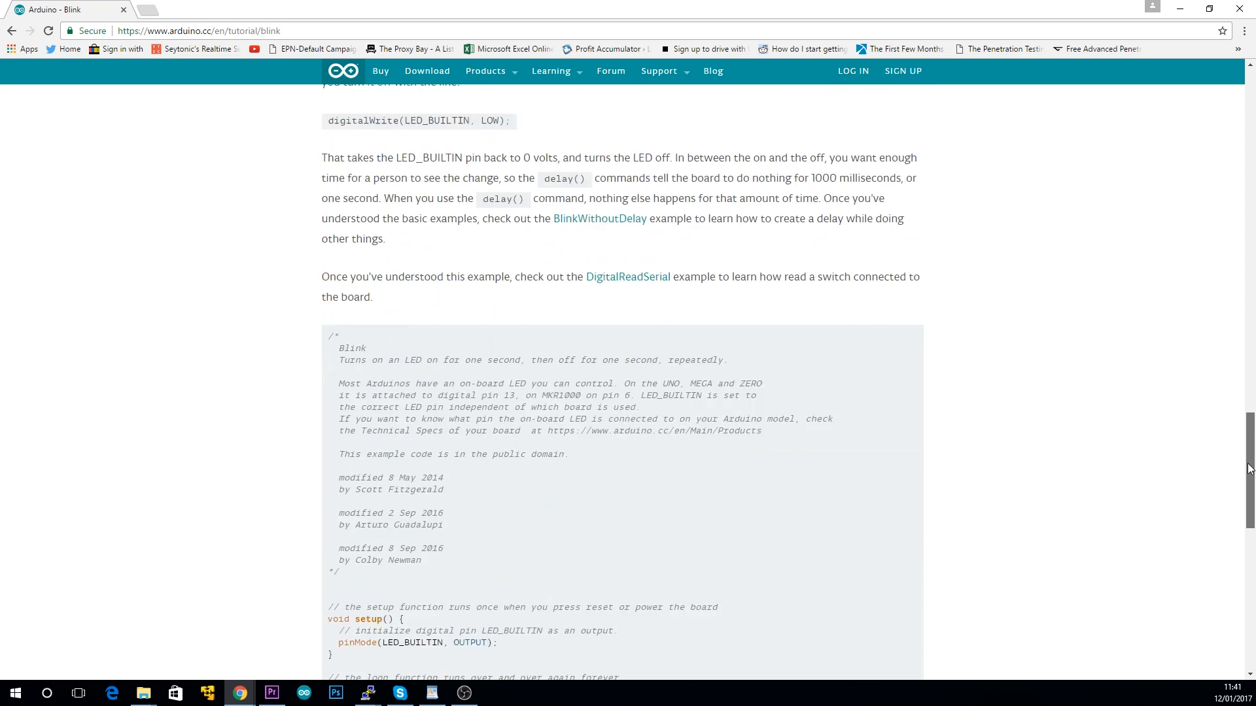
pyautogui.scroll(-3)
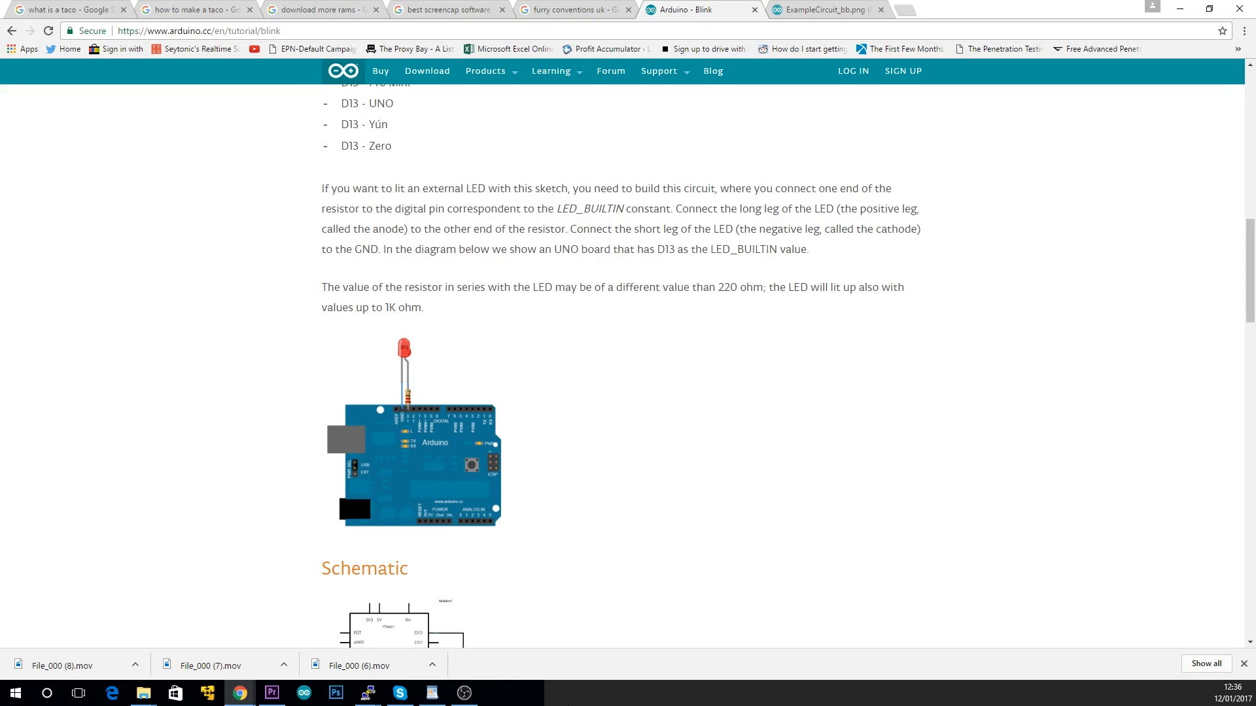
pyautogui.moveTo(846, 278)
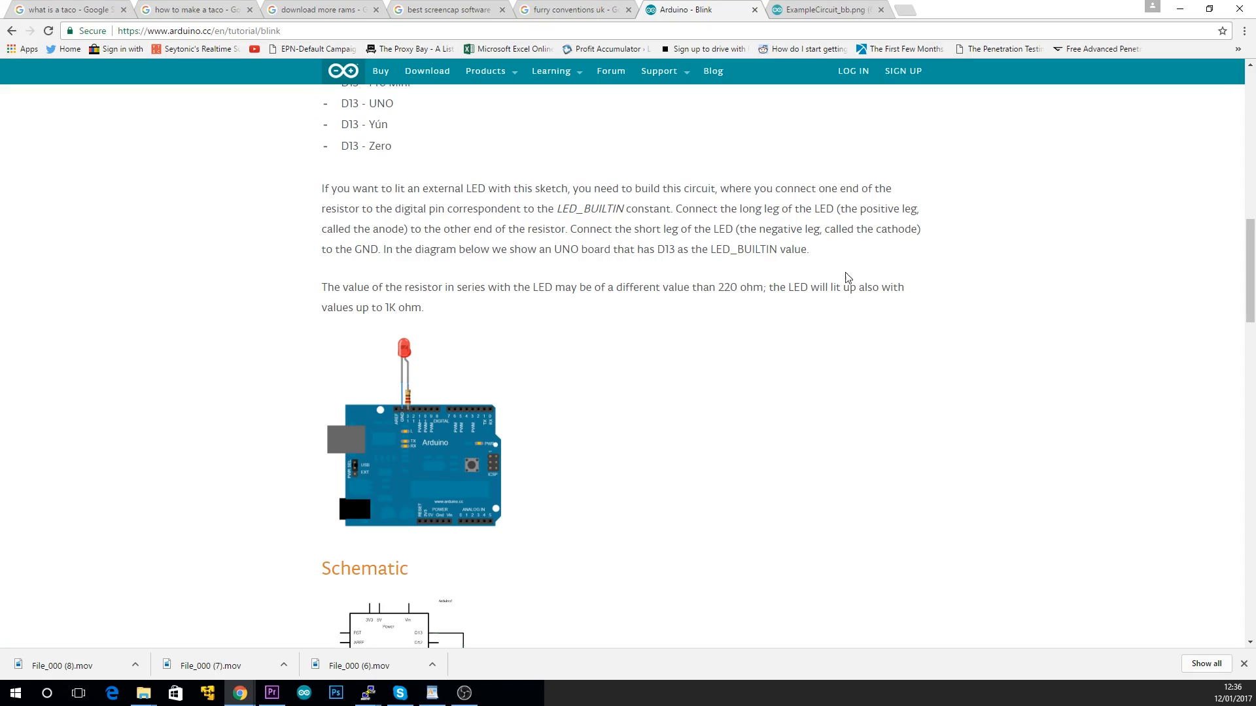
# Step: View the ExampleCircuit_bb.png wiring image of the LED and resistor in its own tab
pyautogui.click(829, 10)
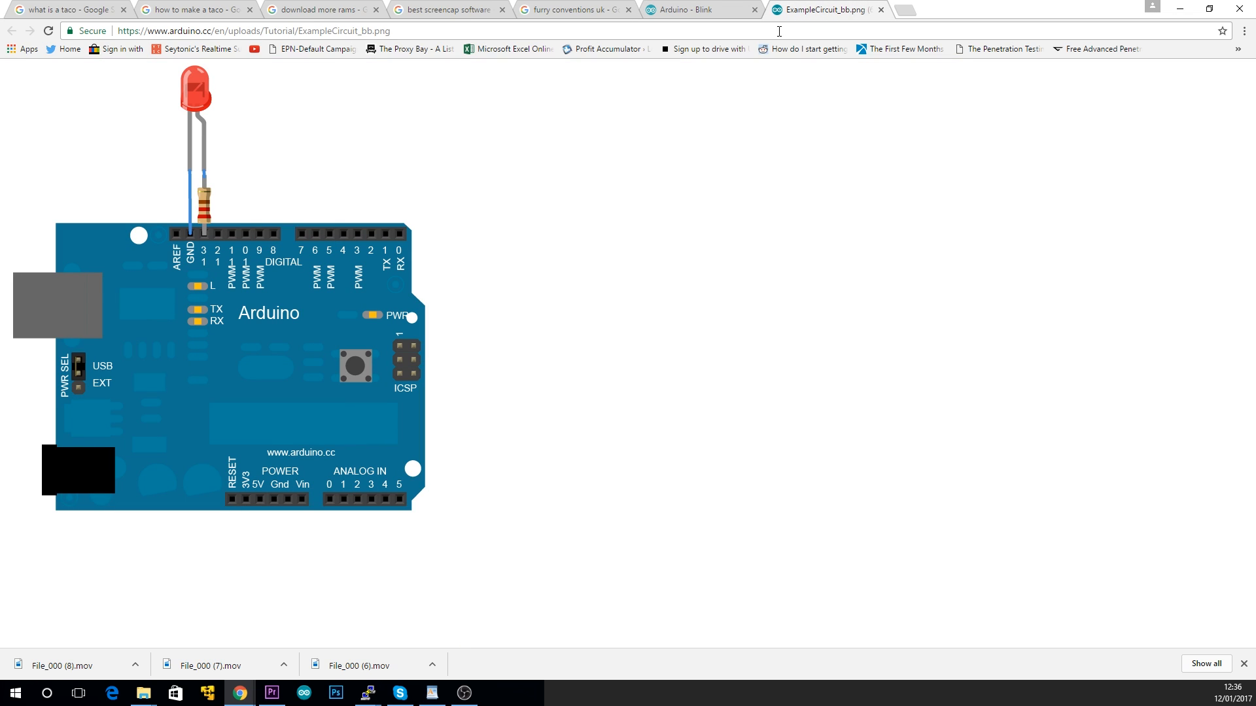
pyautogui.moveTo(203, 100)
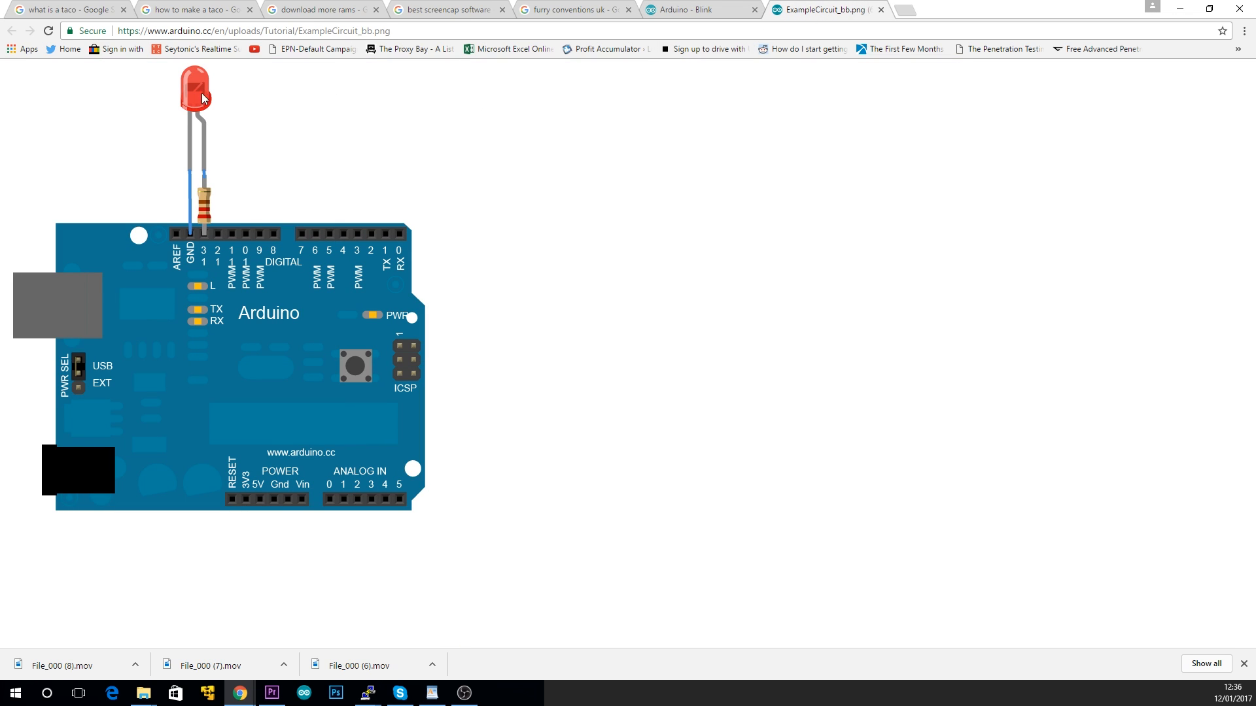
pyautogui.moveTo(191, 192)
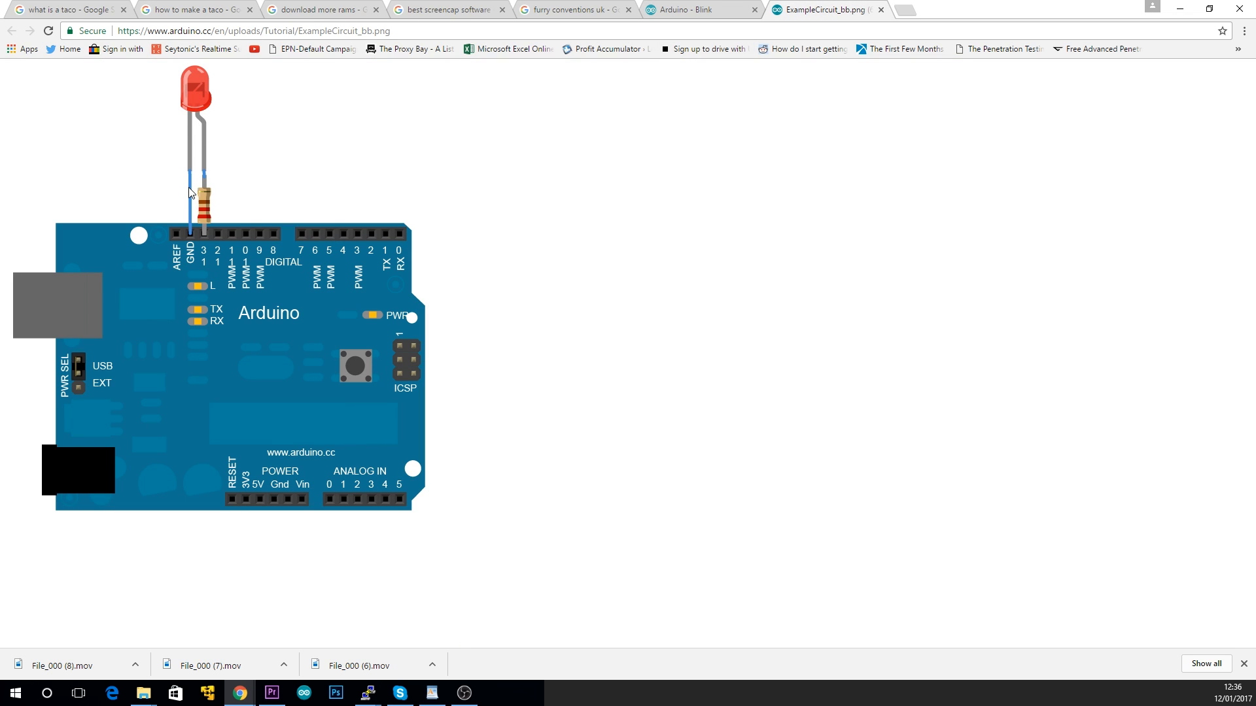
pyautogui.moveTo(208, 182)
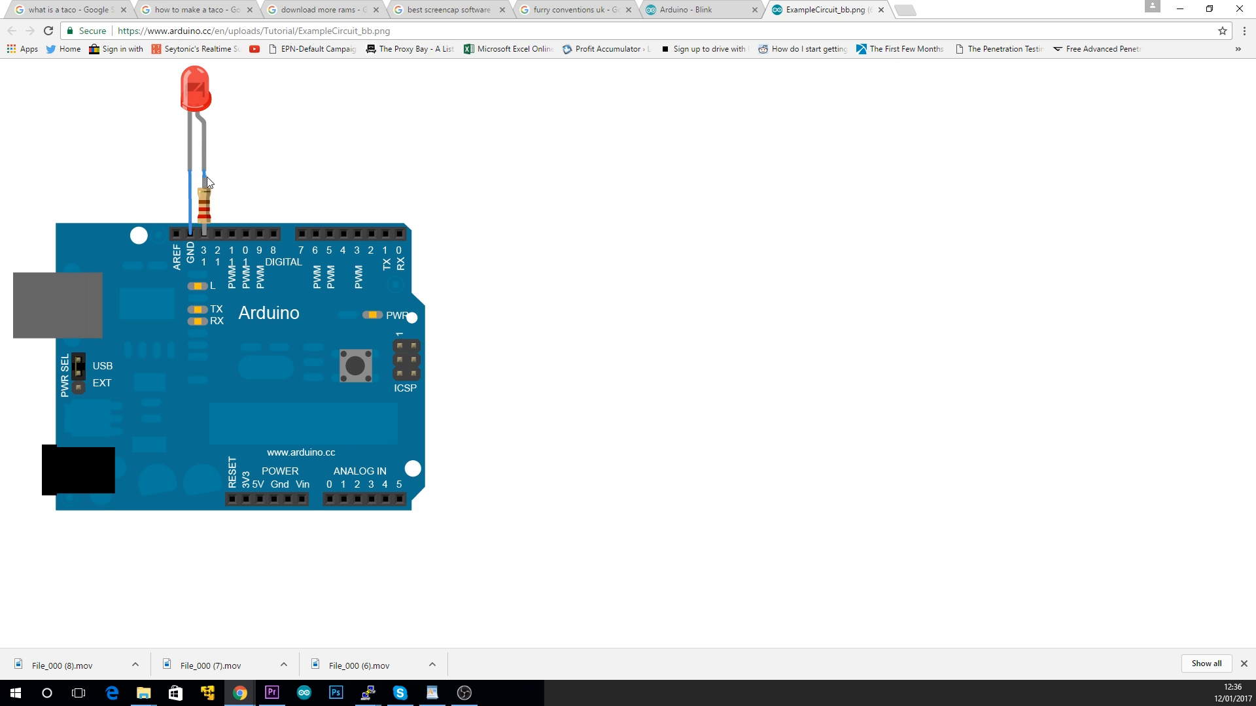
pyautogui.moveTo(200, 202)
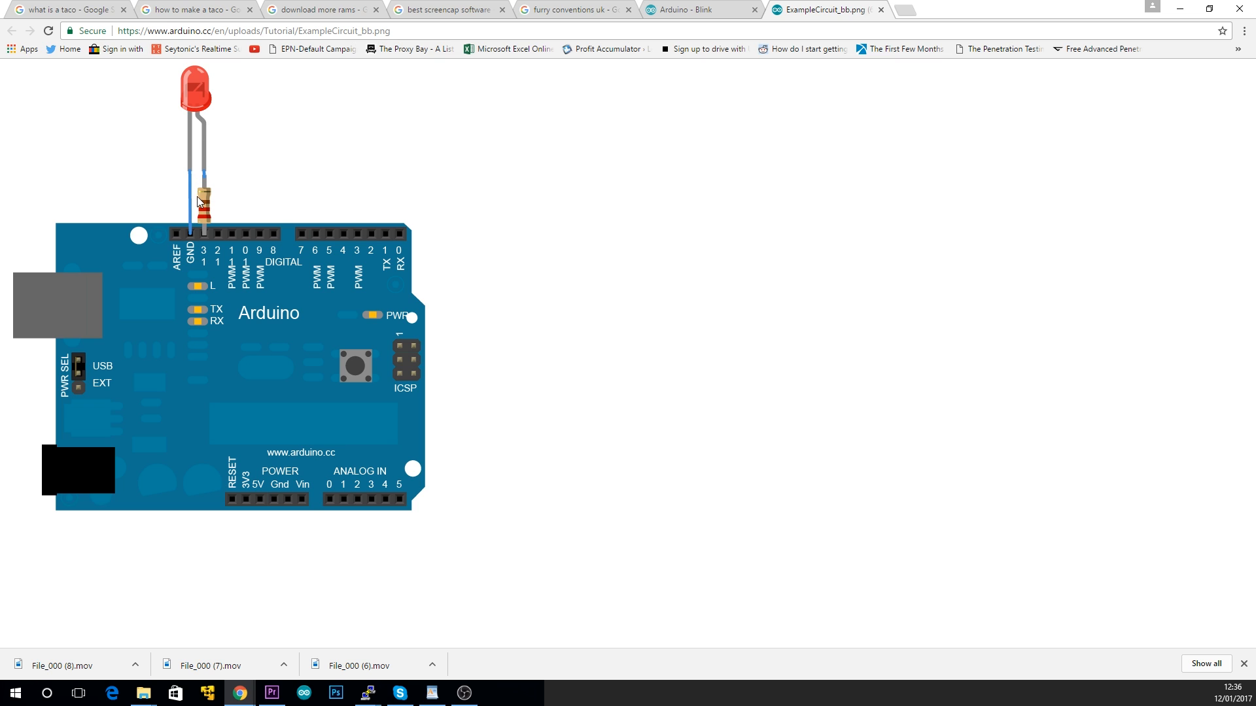
pyautogui.moveTo(207, 232)
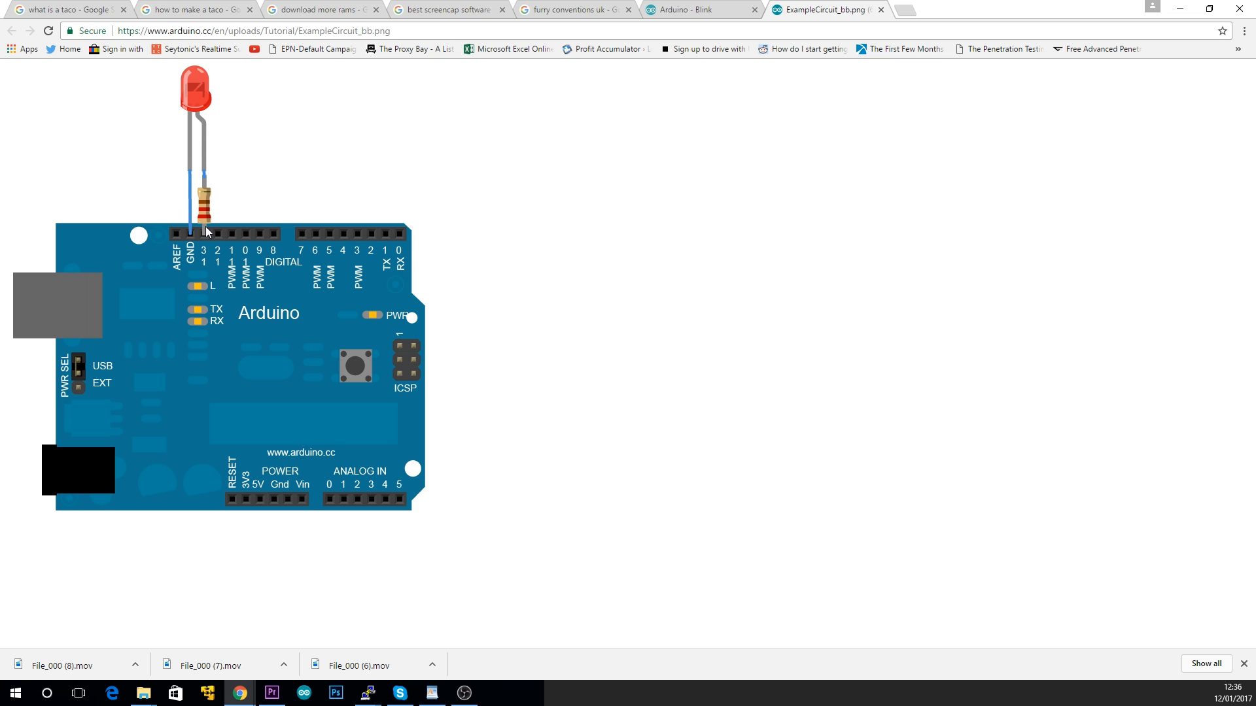
pyautogui.moveTo(208, 157)
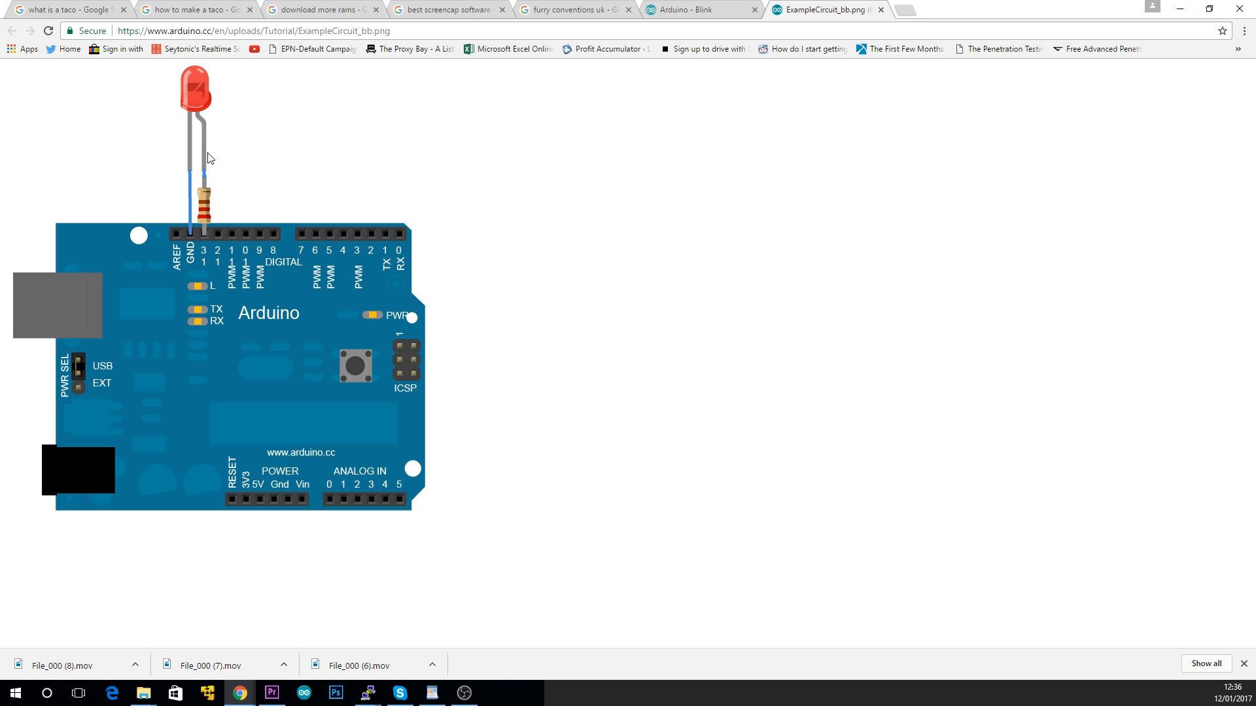
pyautogui.moveTo(201, 125)
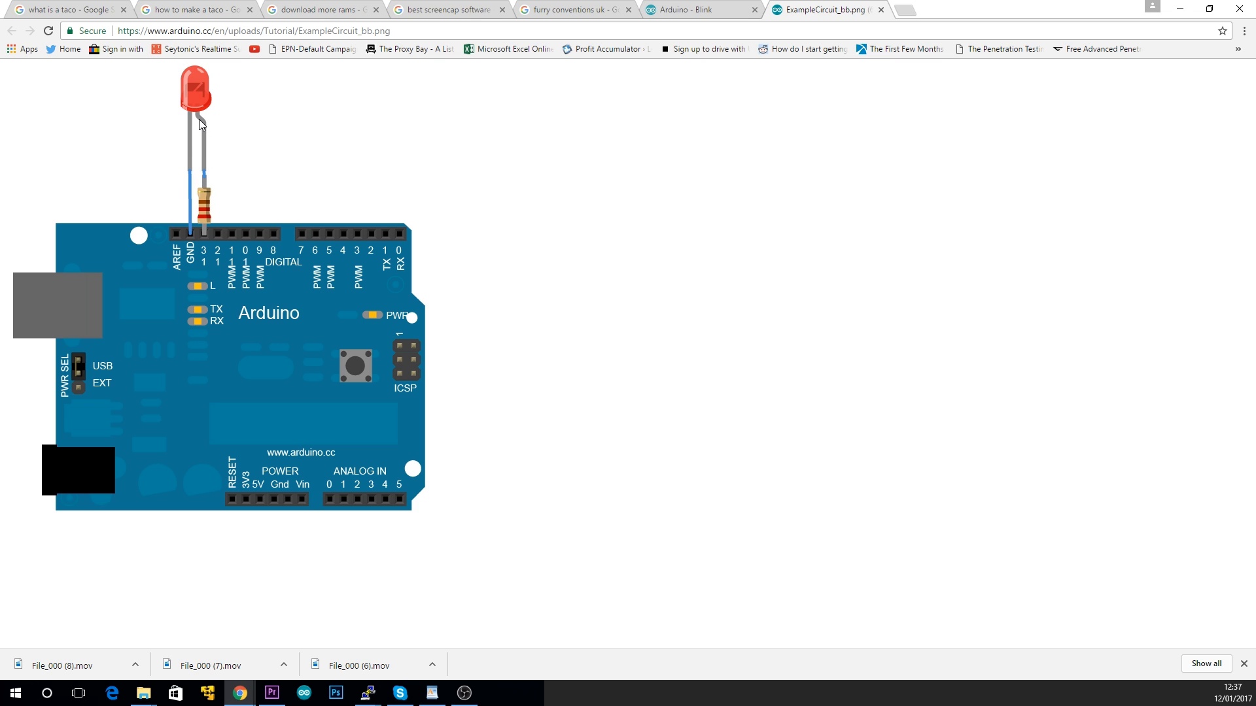
pyautogui.moveTo(204, 122)
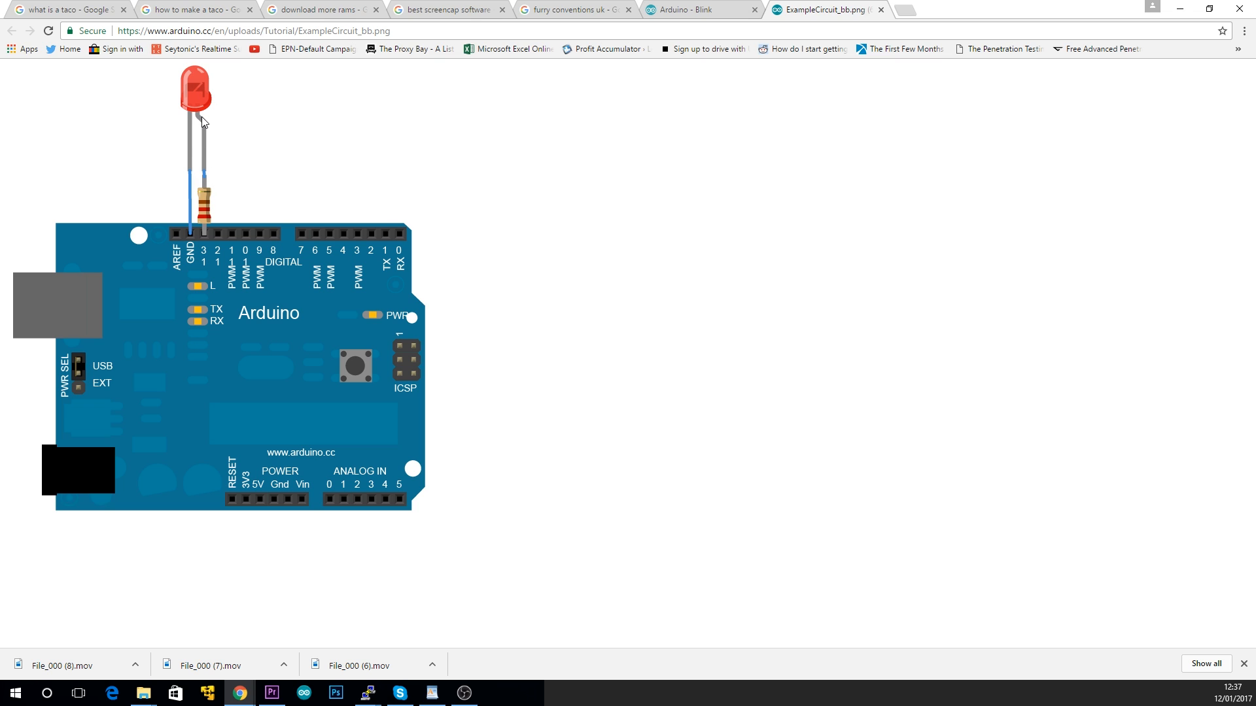
pyautogui.moveTo(206, 135)
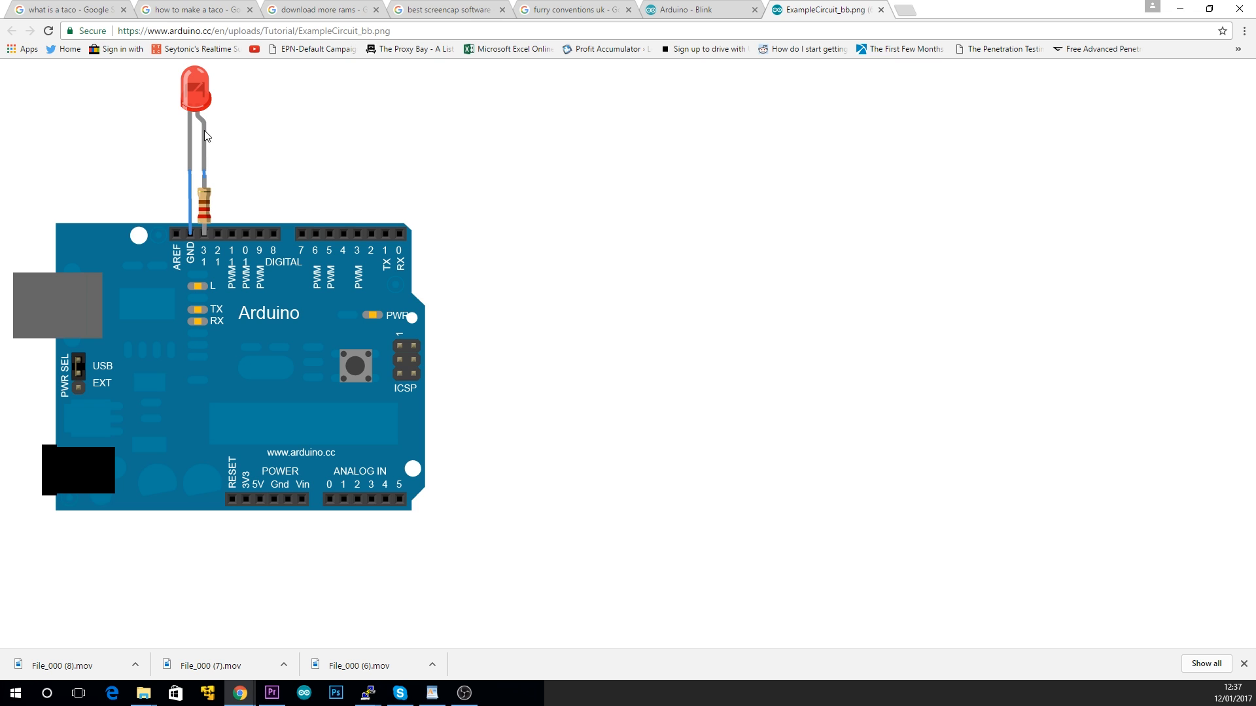
pyautogui.moveTo(204, 168)
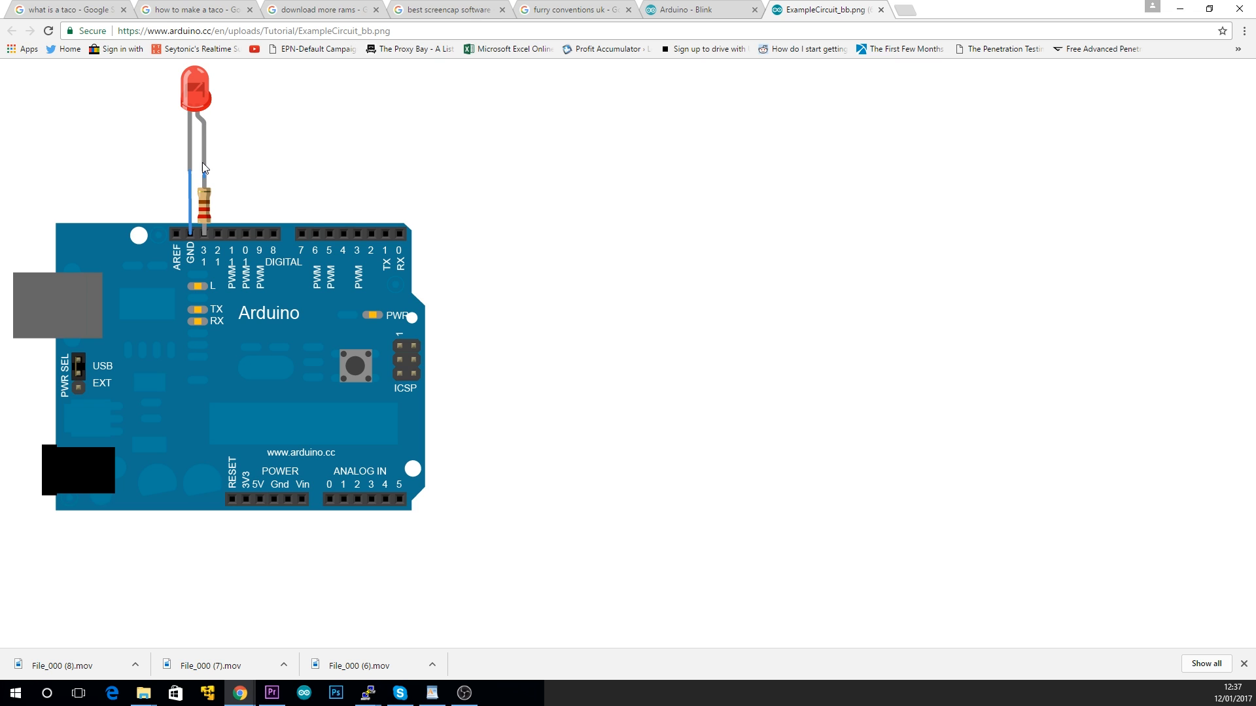
pyautogui.moveTo(205, 122)
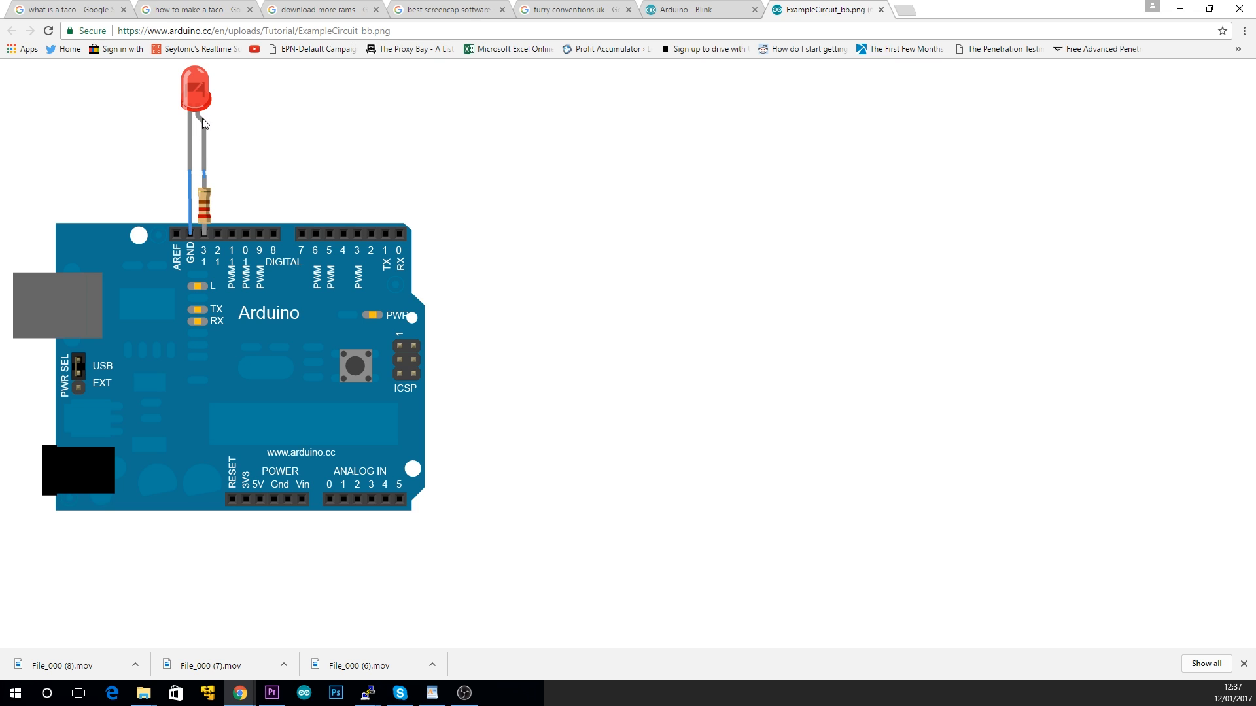
pyautogui.moveTo(209, 172)
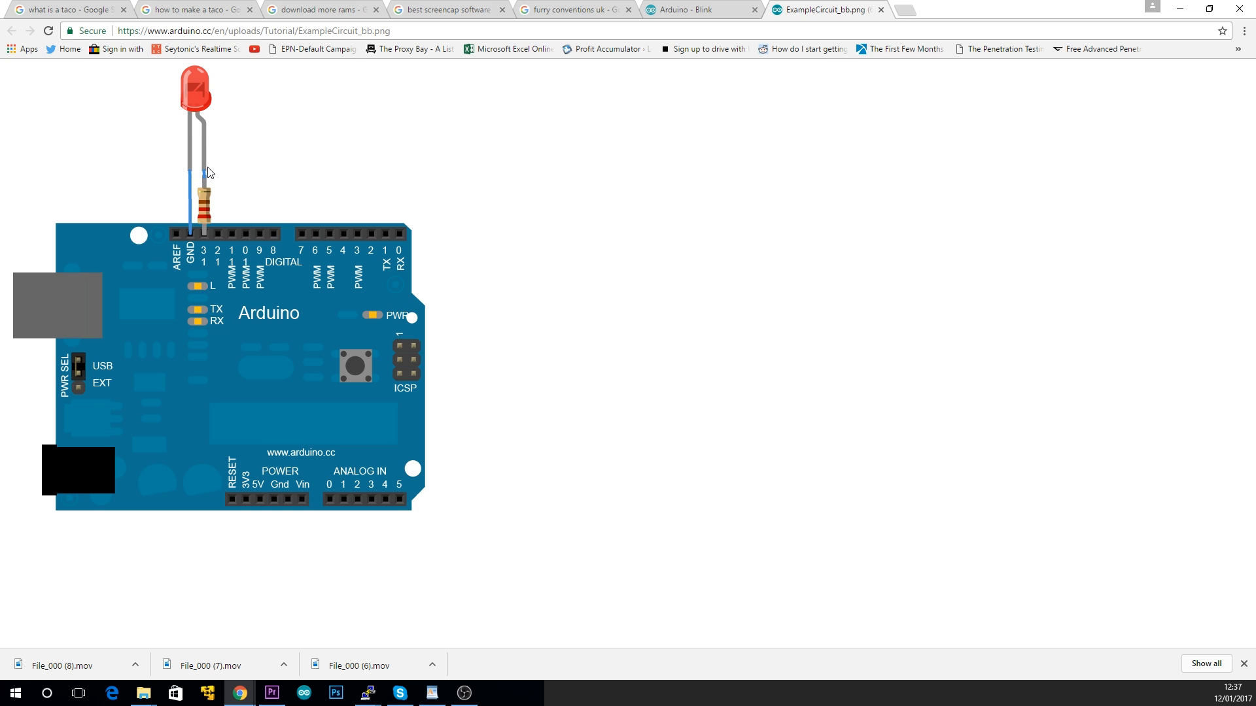
pyautogui.moveTo(196, 163)
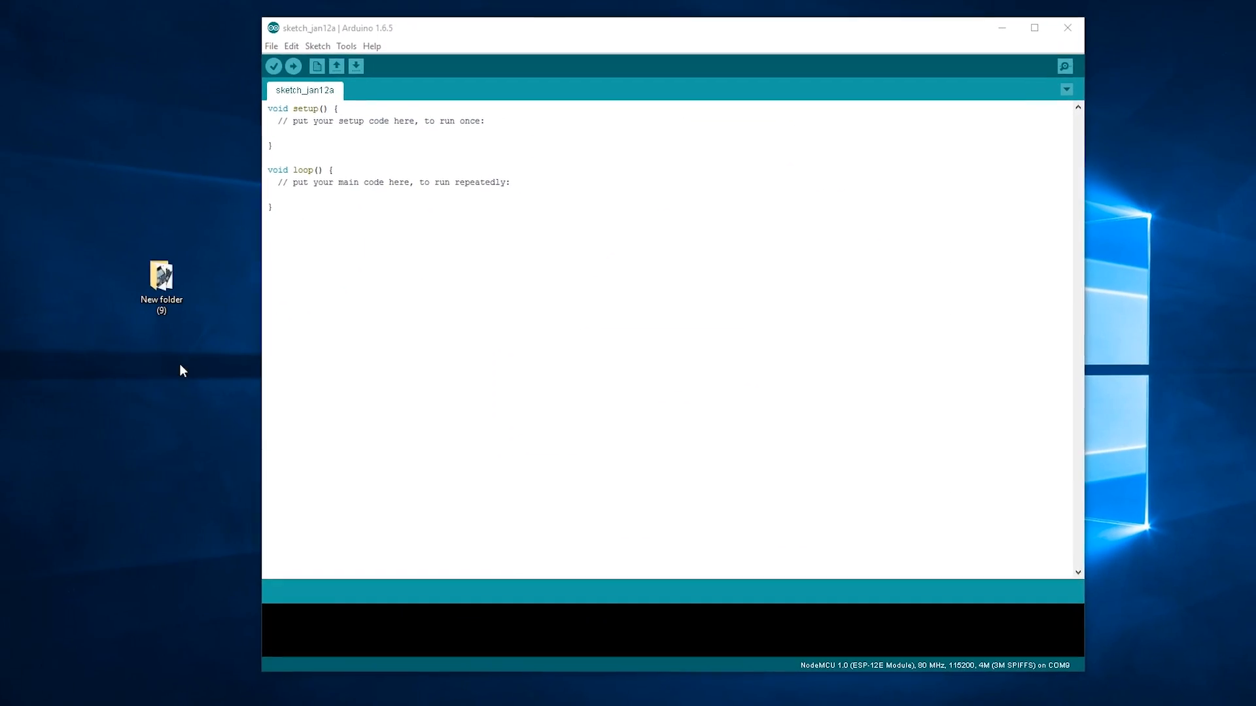
# Step: Paste the Blink code over the template and target Arduino/Genuino Uno on COM10
pyautogui.rightClick(335, 142)
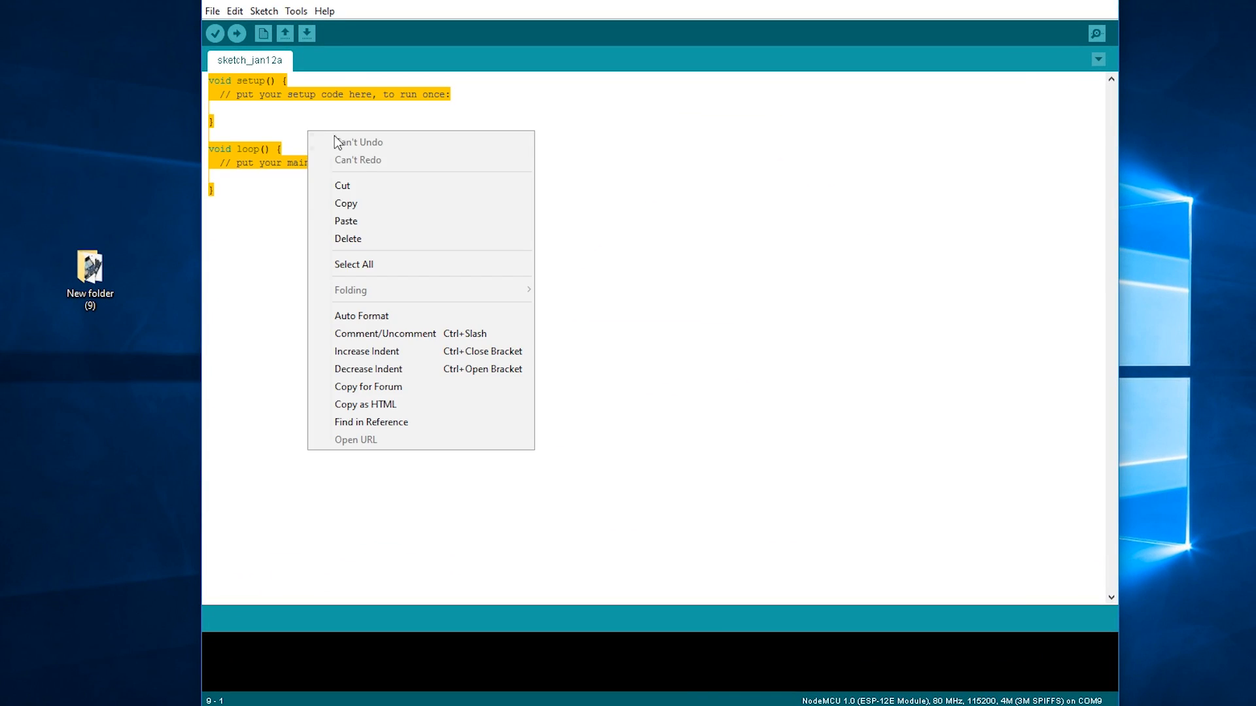
pyautogui.click(346, 221)
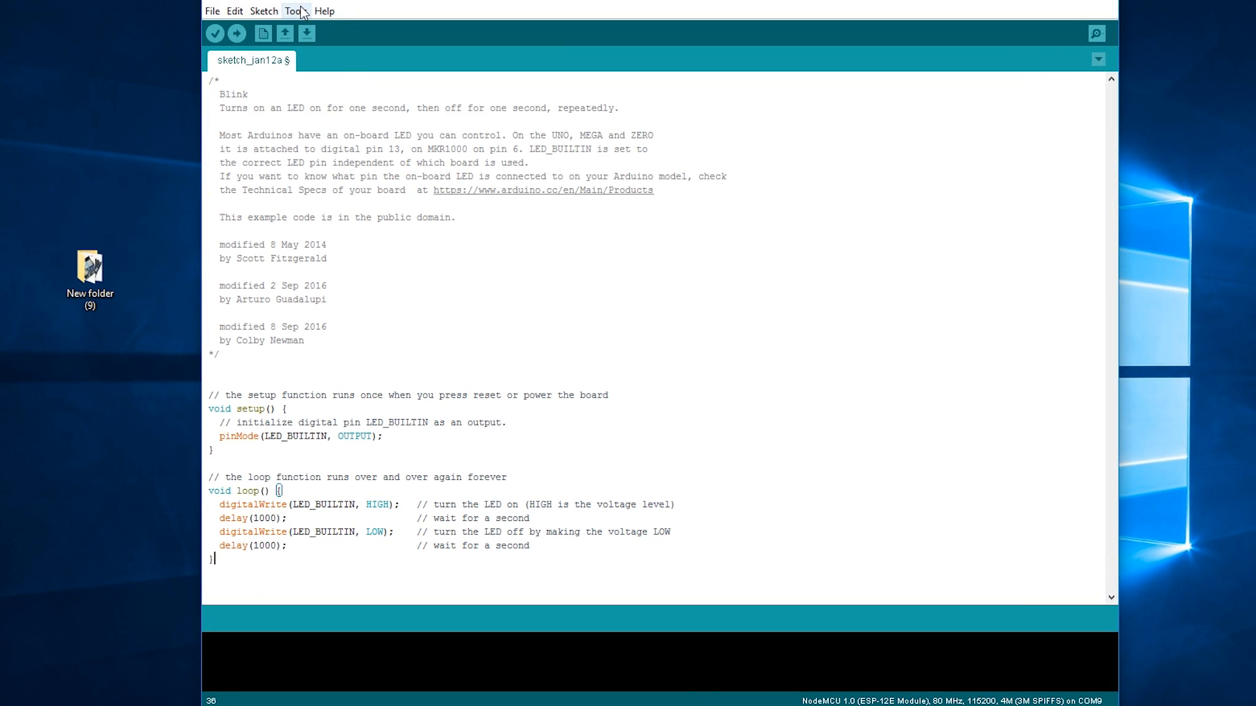
pyautogui.click(295, 11)
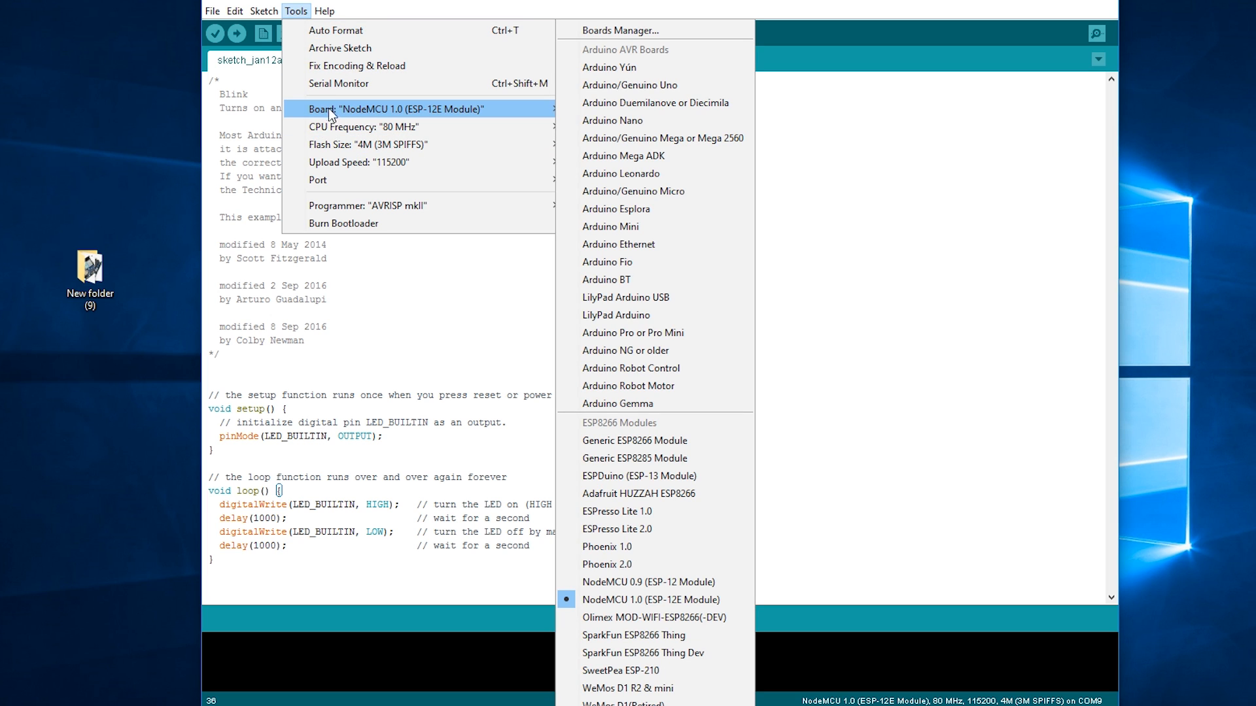
pyautogui.moveTo(656, 190)
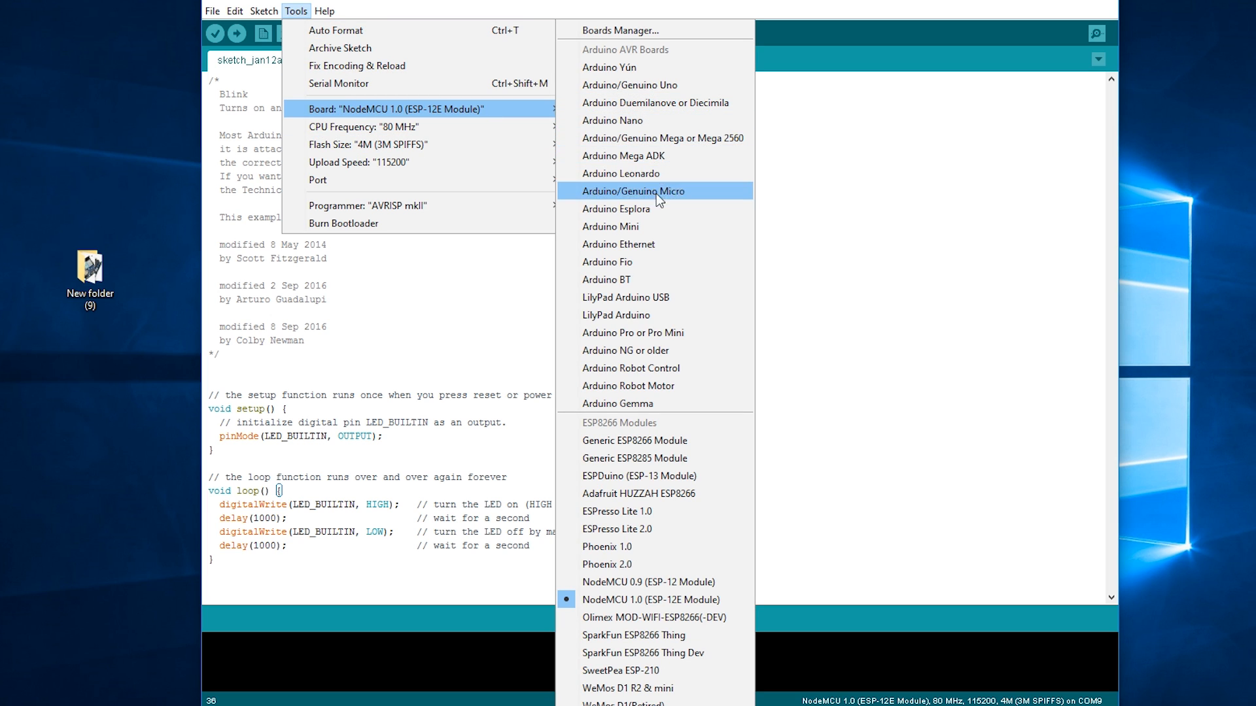
pyautogui.moveTo(664, 85)
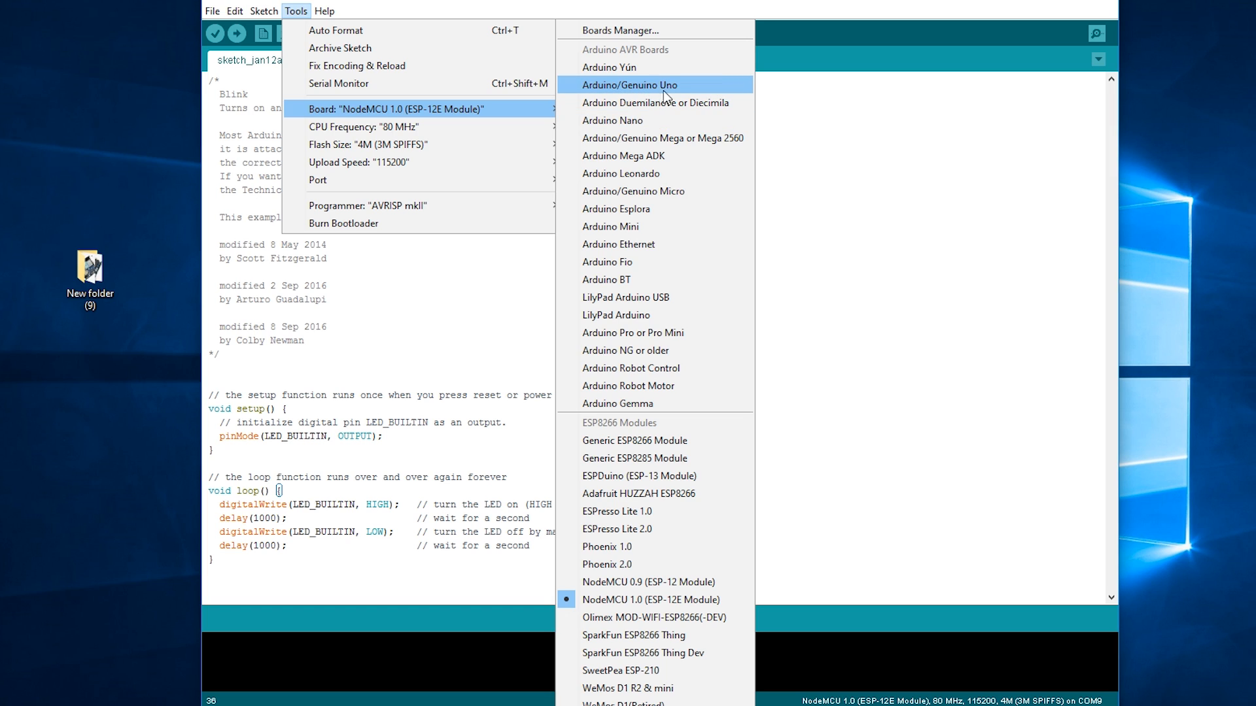
pyautogui.click(630, 85)
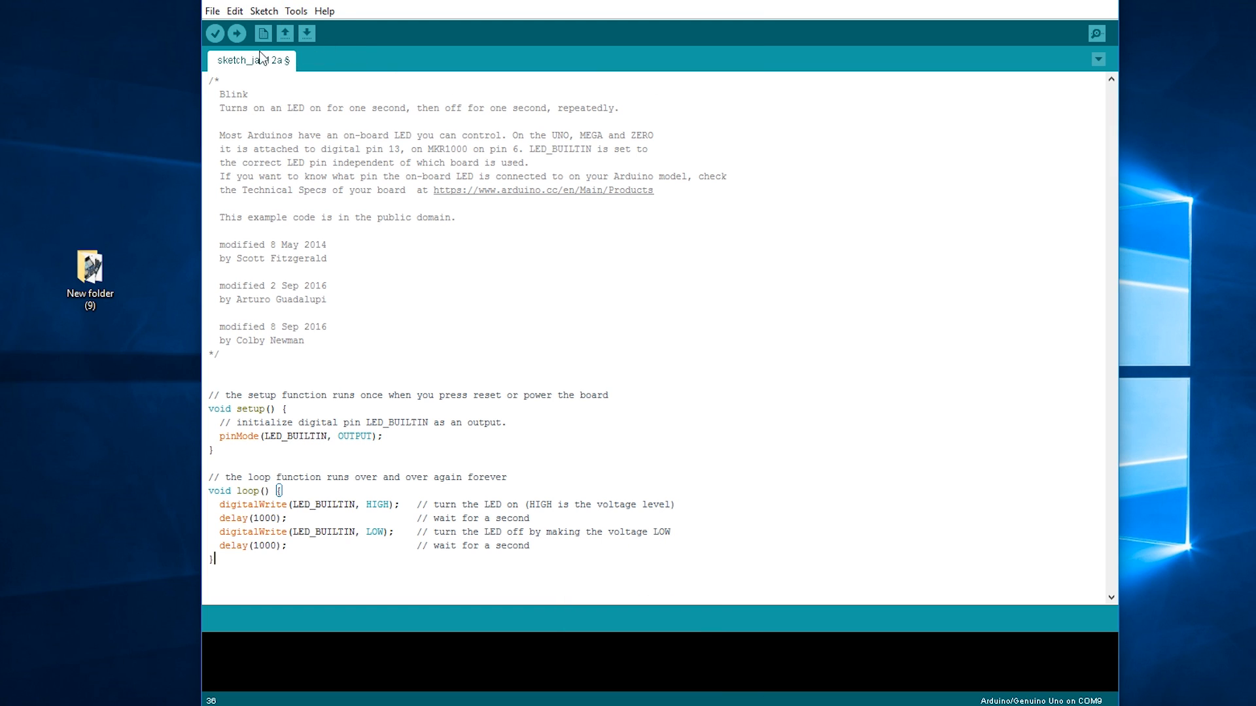
pyautogui.click(296, 10)
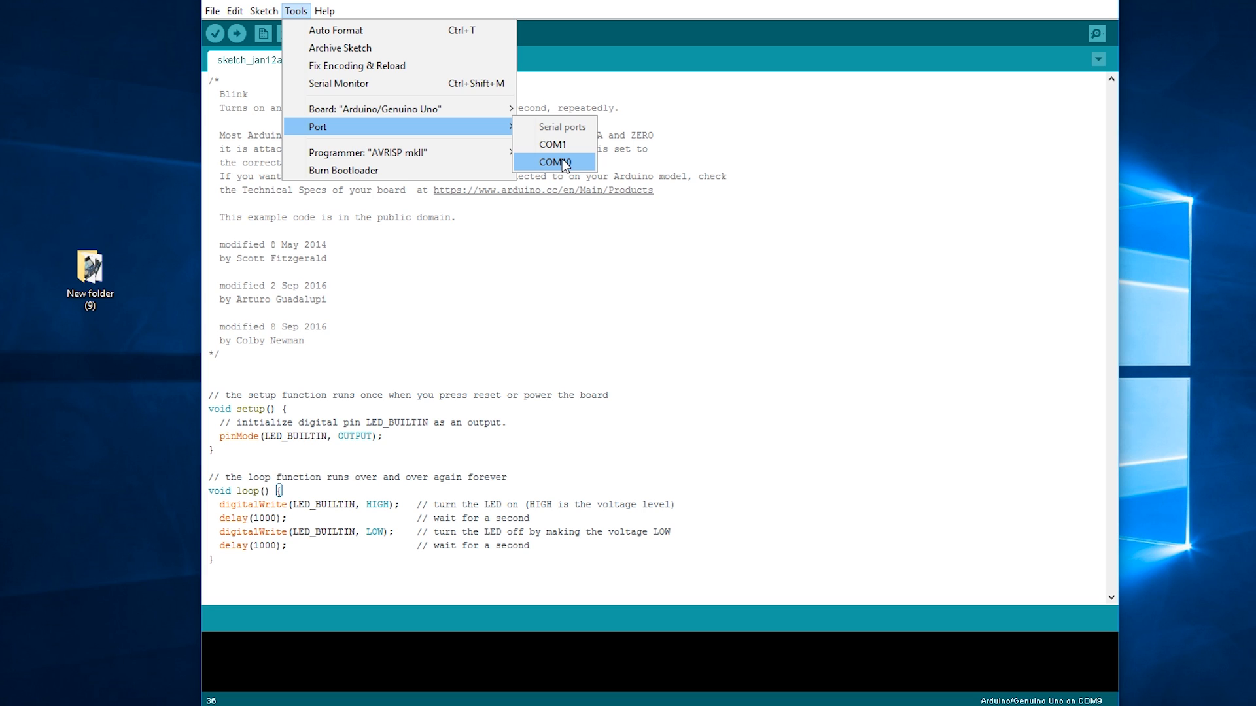
pyautogui.click(552, 162)
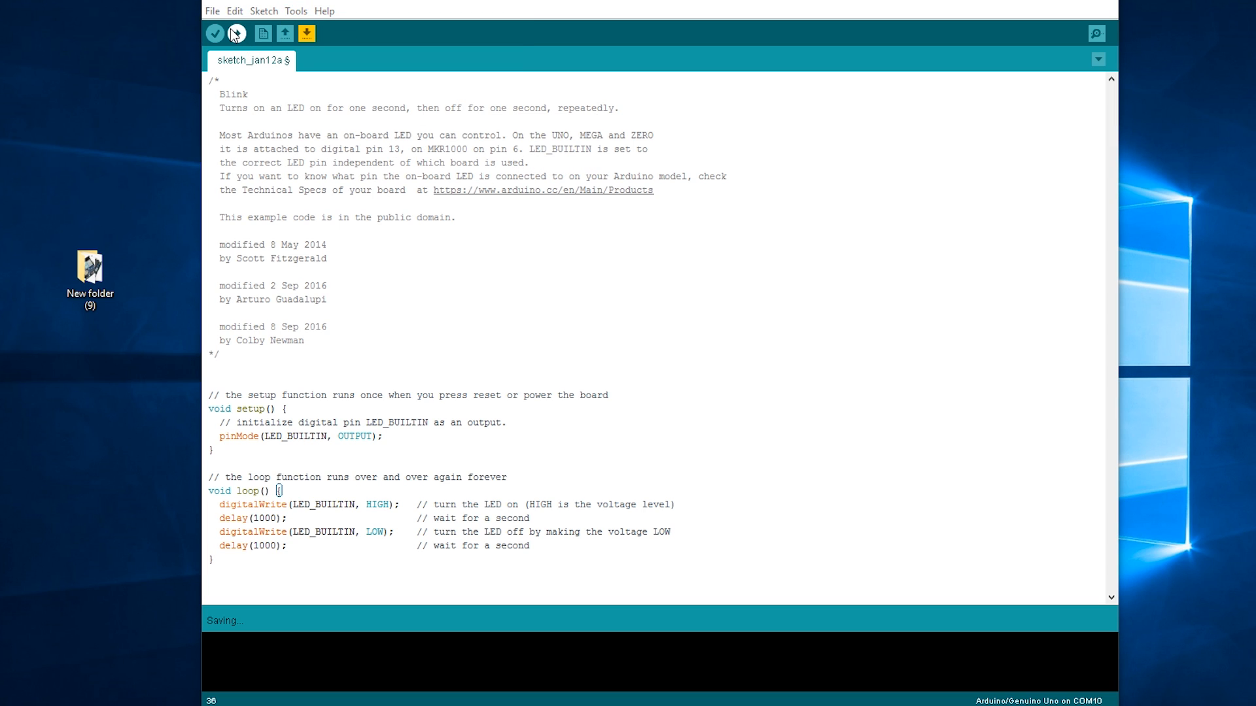
# Step: Save the Blink sketch and let the upload finish with 'Done uploading.'
pyautogui.click(236, 33)
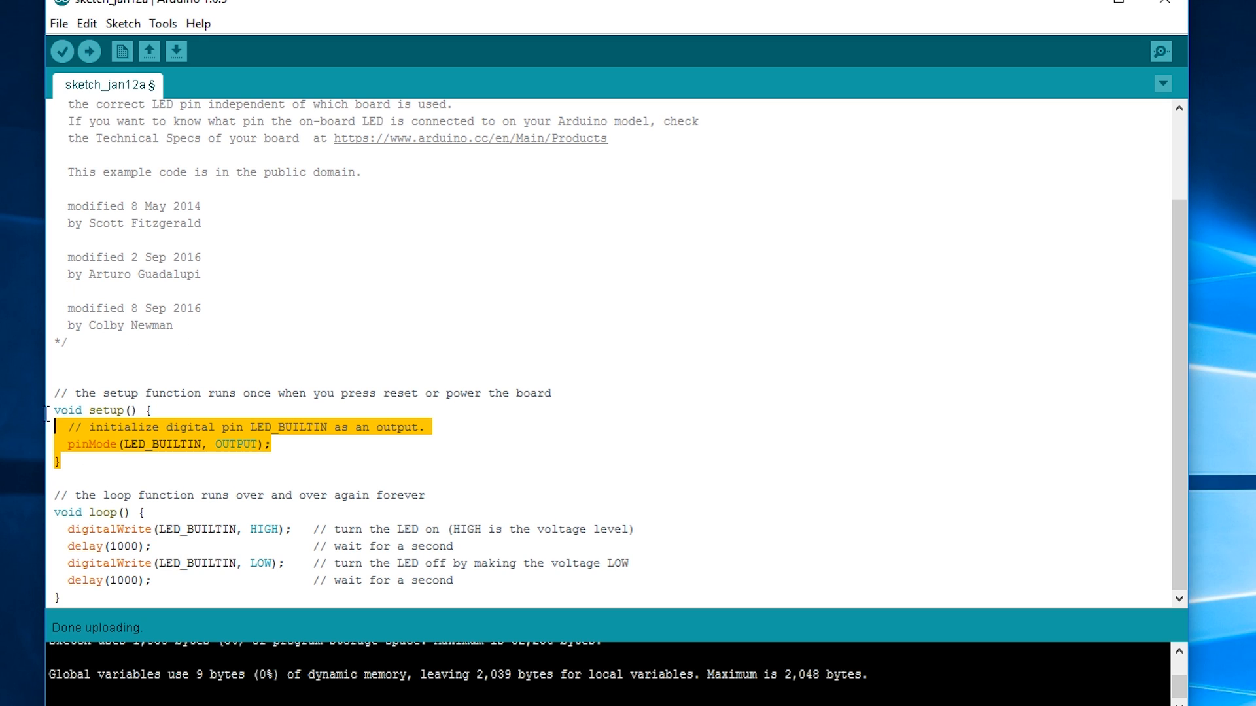
pyautogui.click(217, 427)
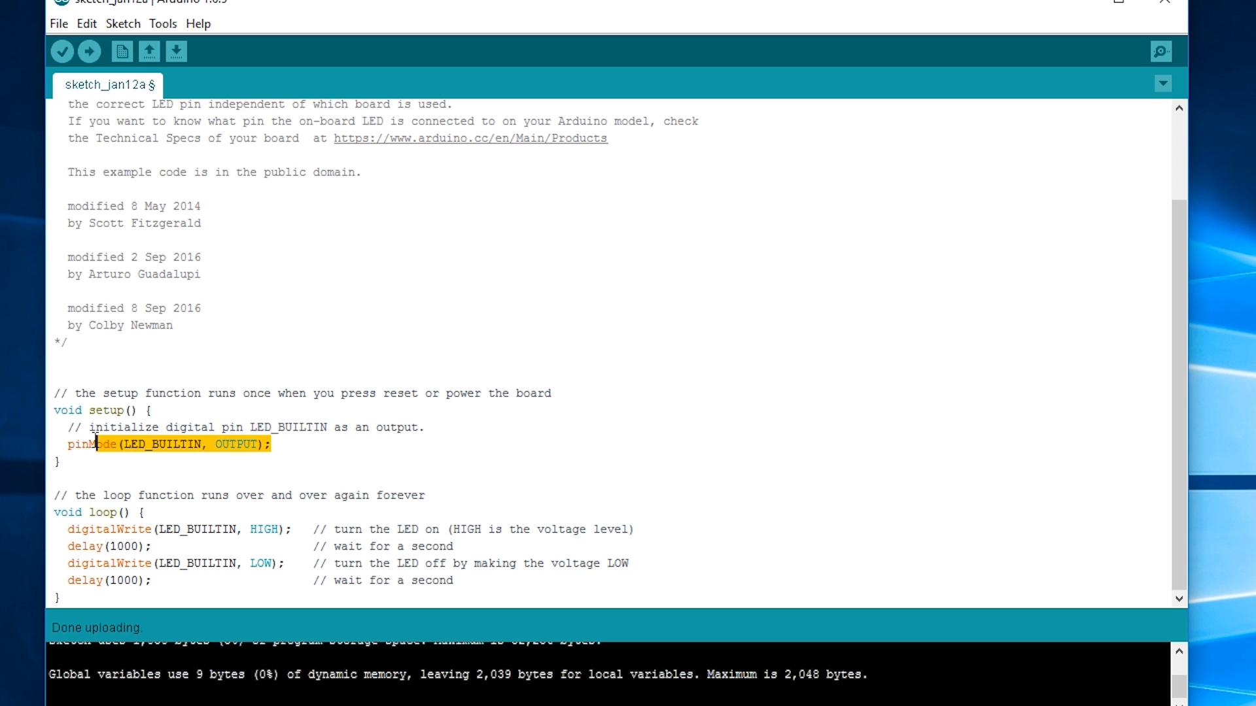
pyautogui.click(58, 512)
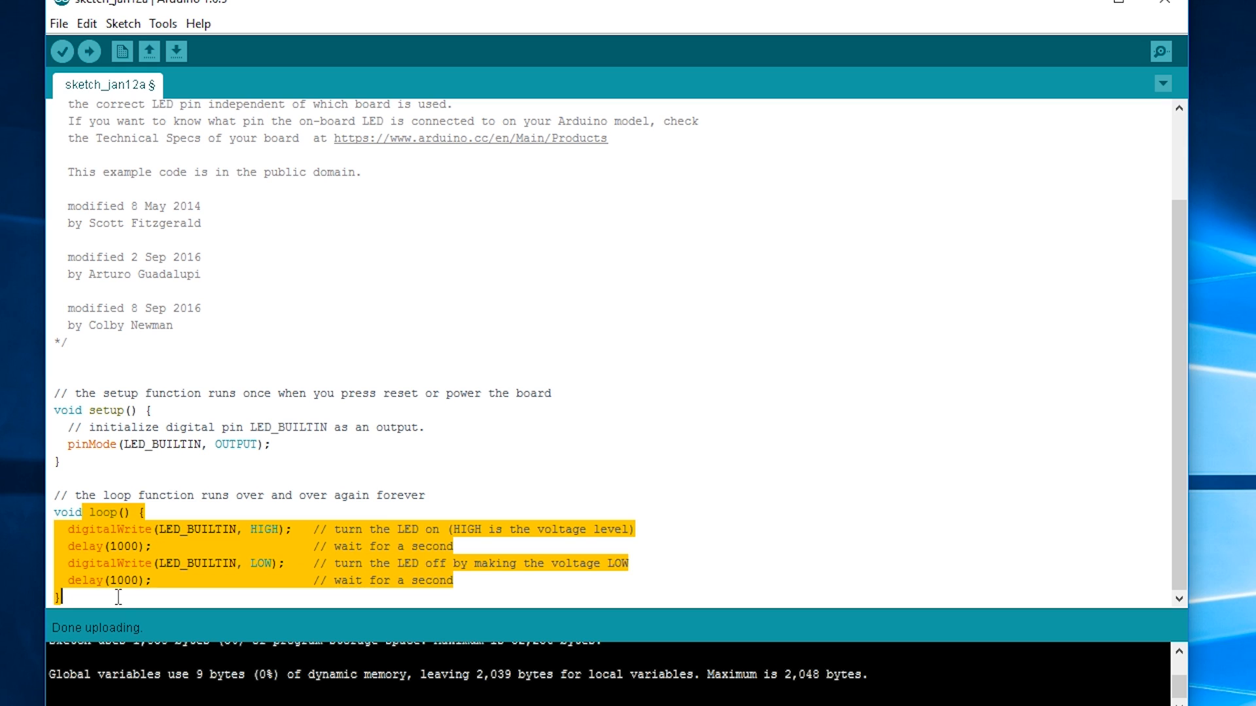
pyautogui.click(240, 528)
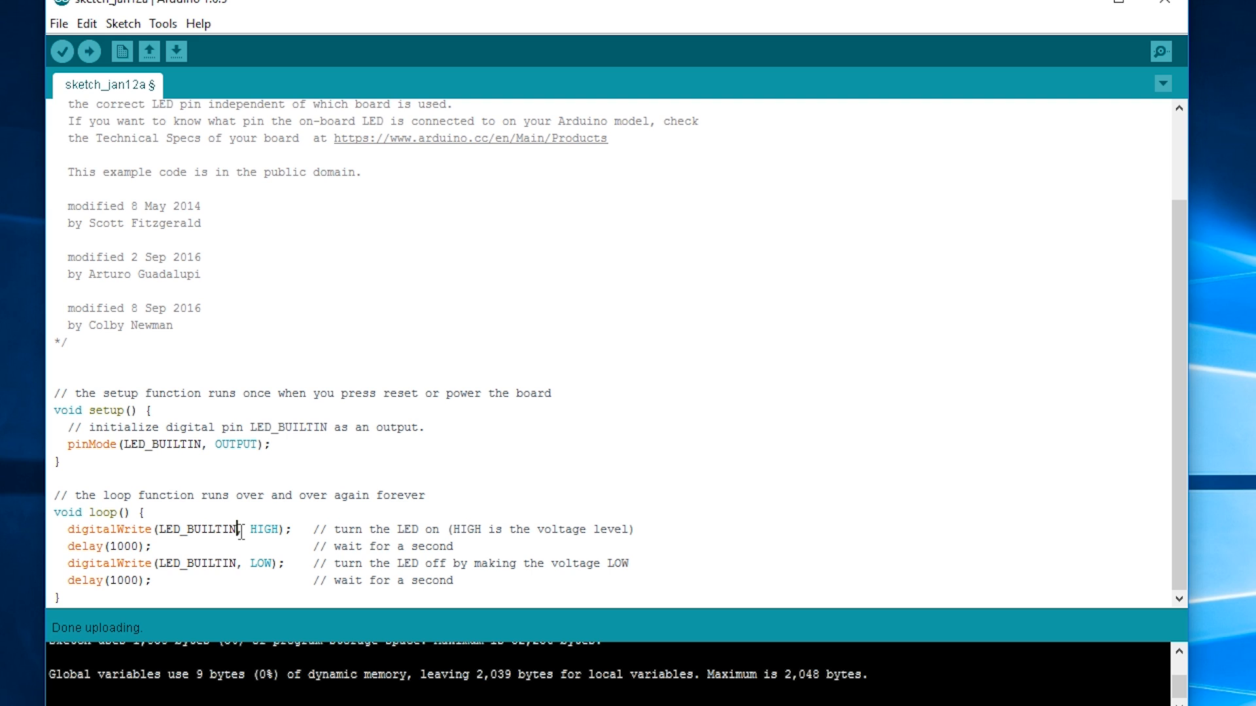
pyautogui.moveTo(105, 462)
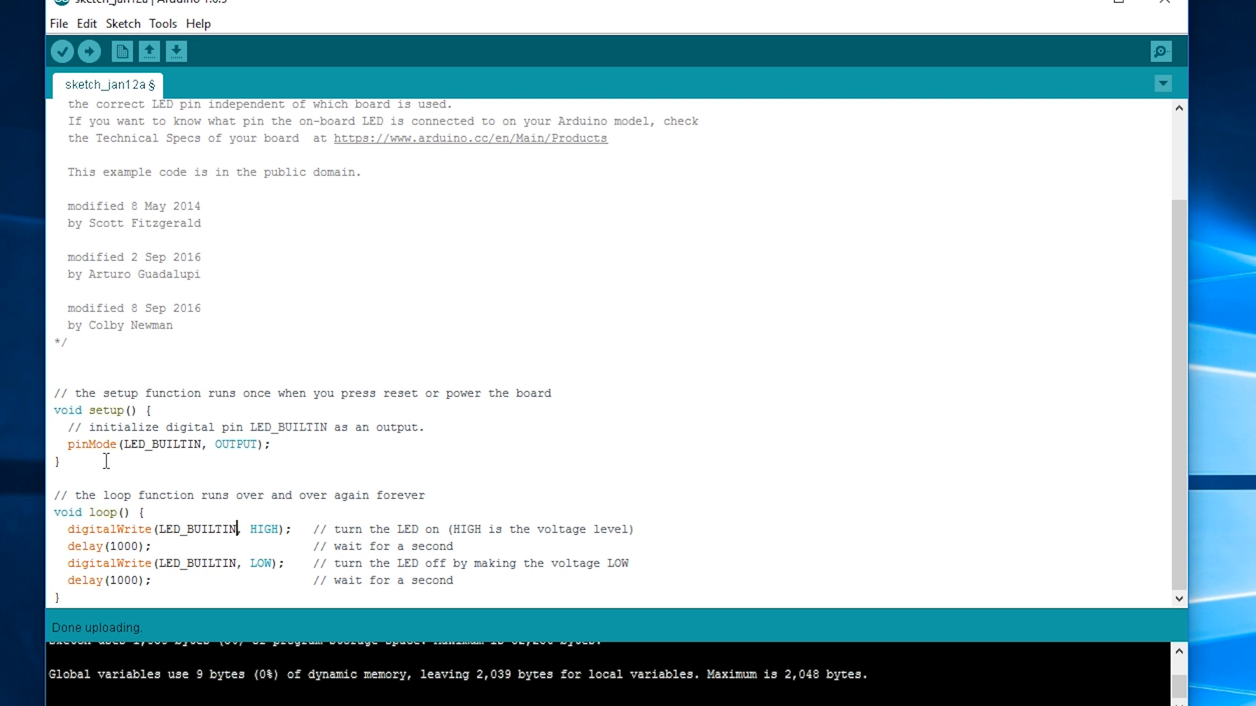
pyautogui.doubleClick(128, 546)
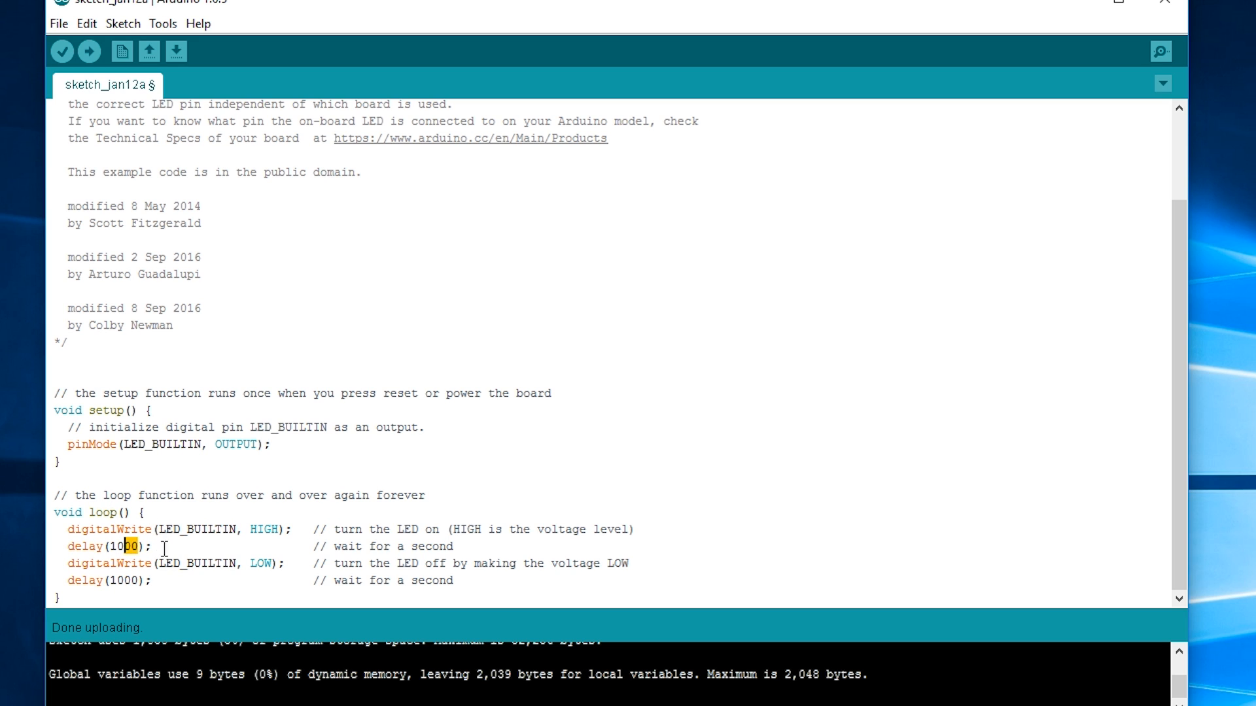
pyautogui.moveTo(225, 547)
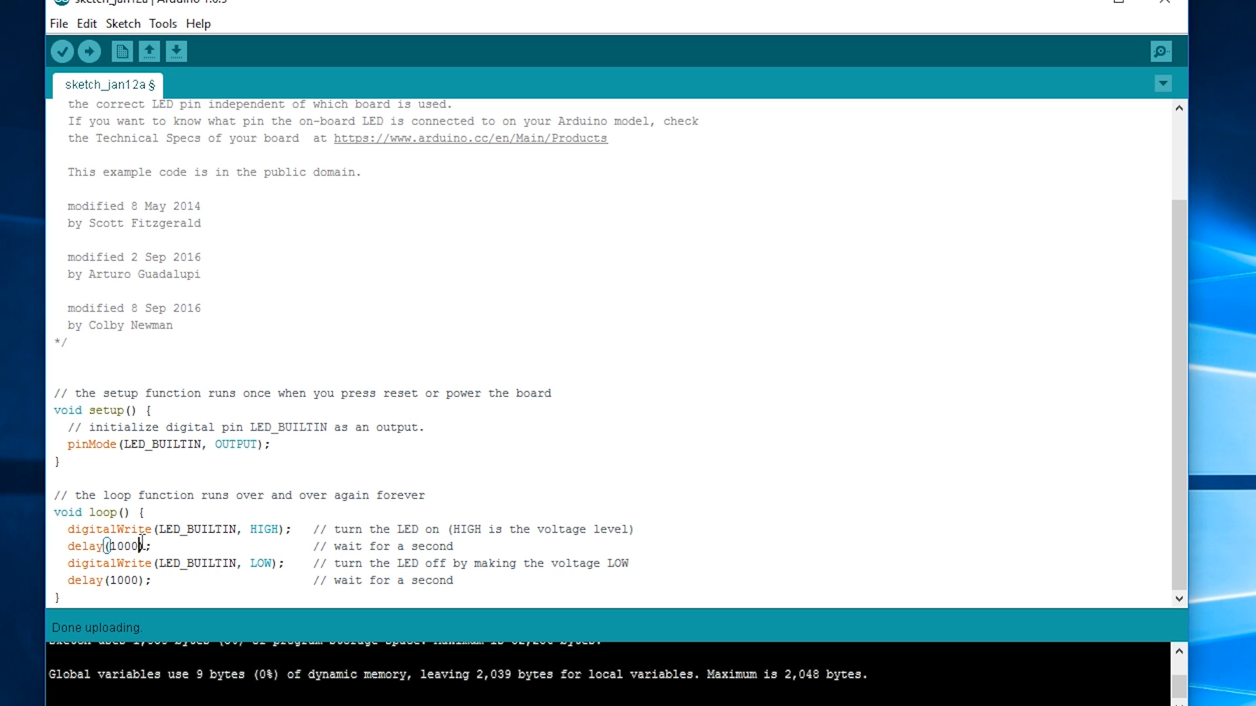
pyautogui.moveTo(311, 558)
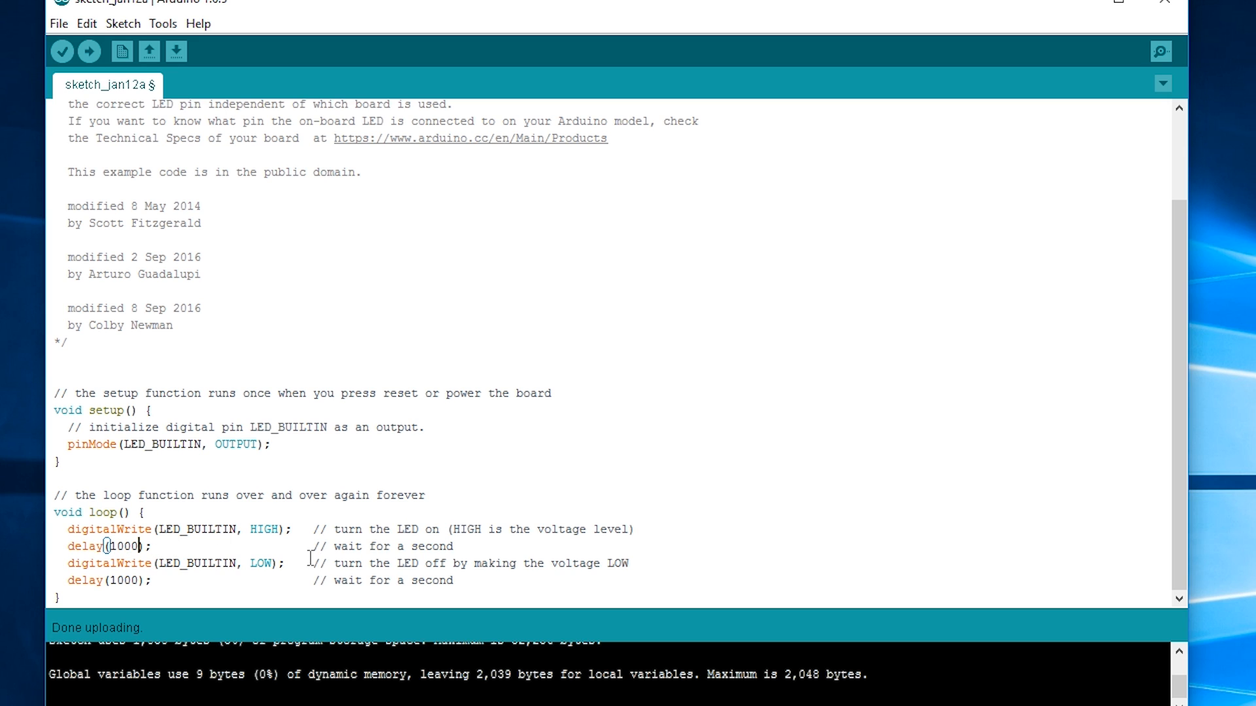